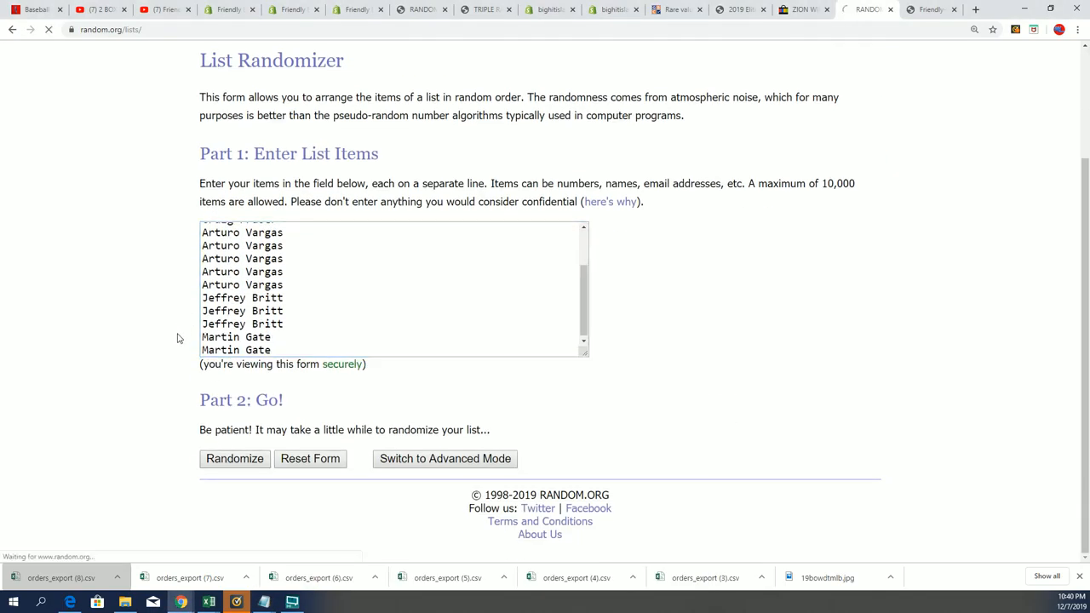
# Step: Randomize the 15-name list, then reshuffle it twice more with Again!
pyautogui.click(234, 458)
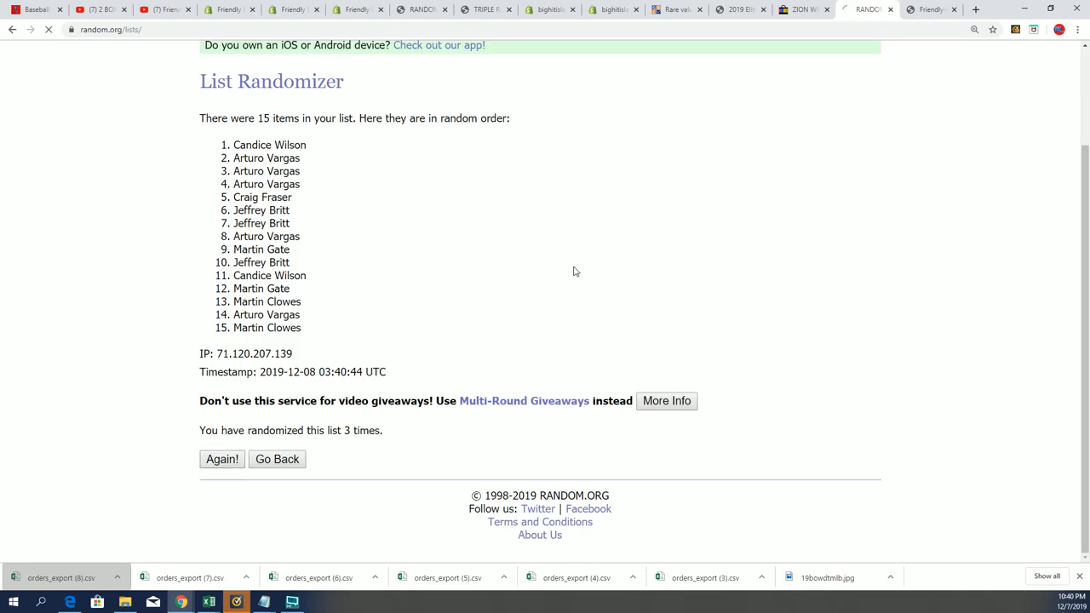
pyautogui.click(222, 459)
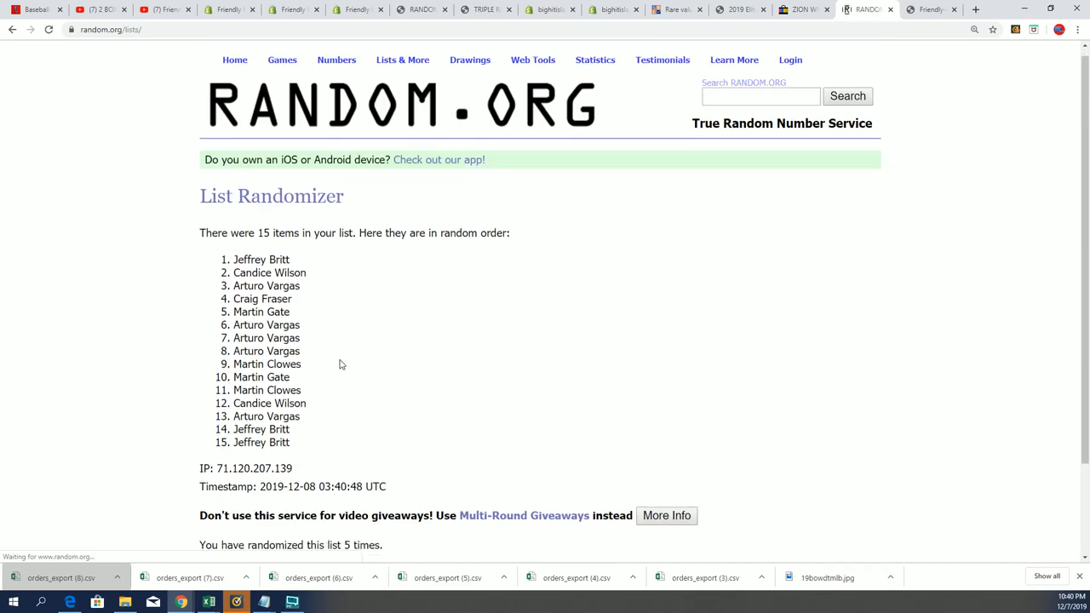
pyautogui.click(222, 500)
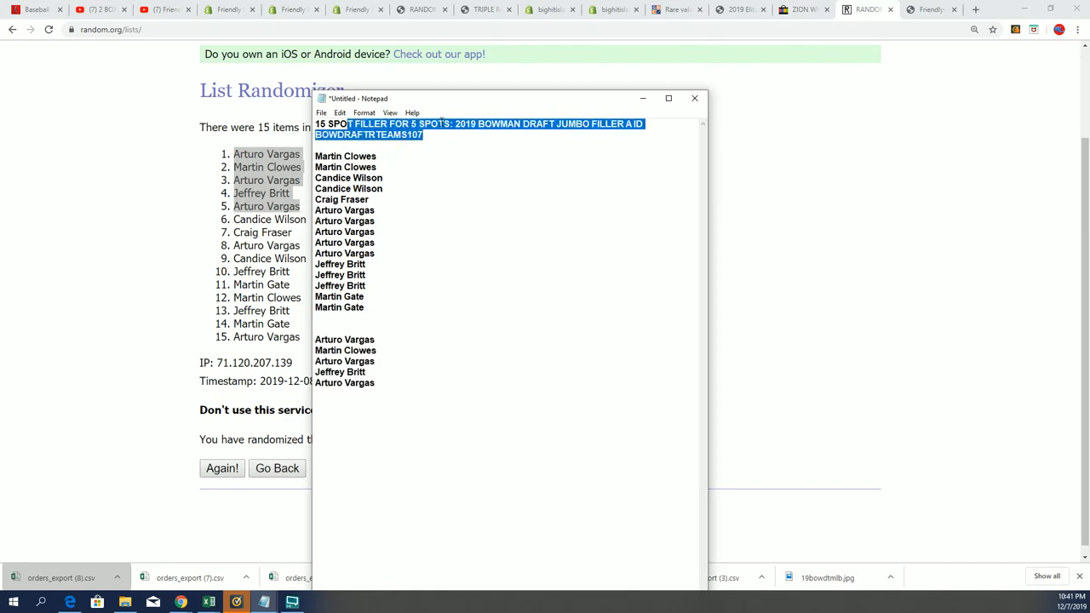
# Step: Minimize the Notepad list of the top five names to show the randomized results
pyautogui.click(694, 98)
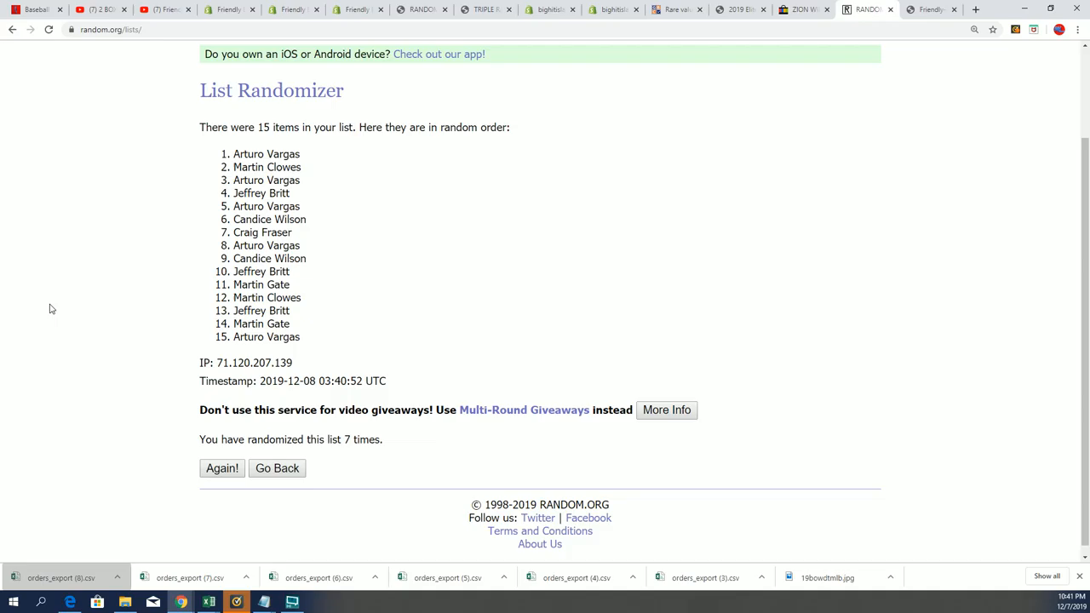